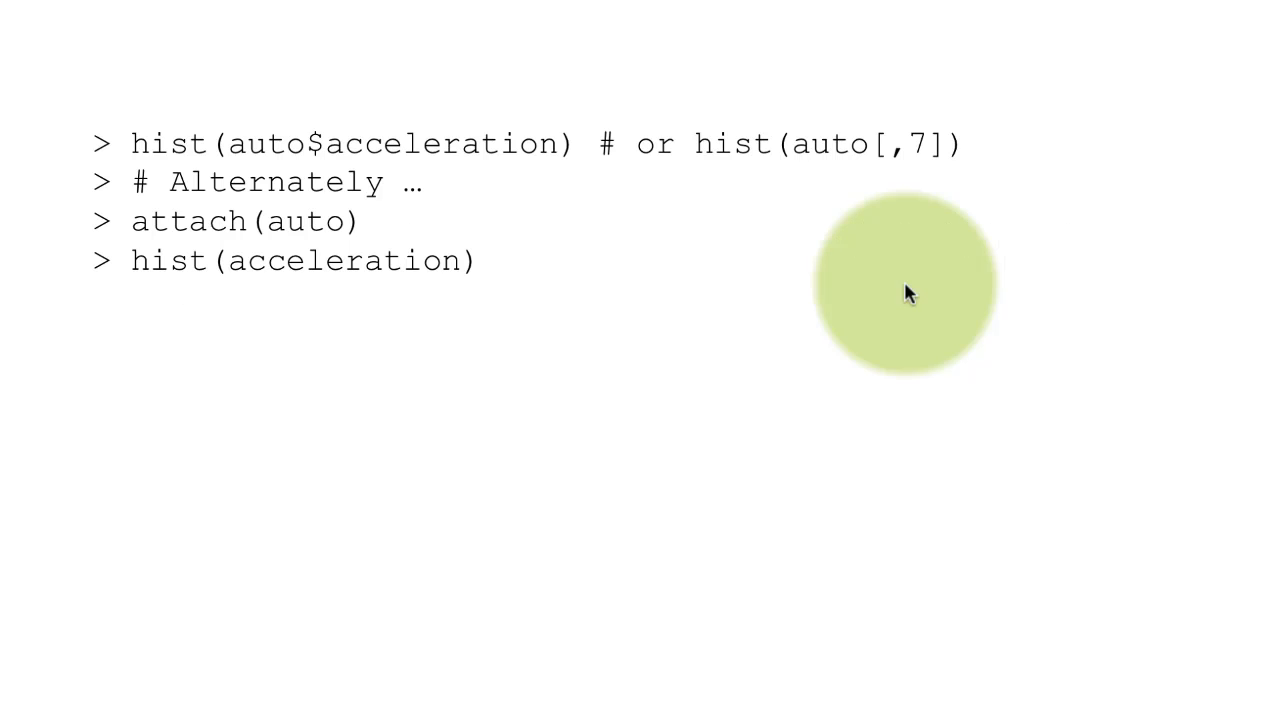
mouse_move(425, 143)
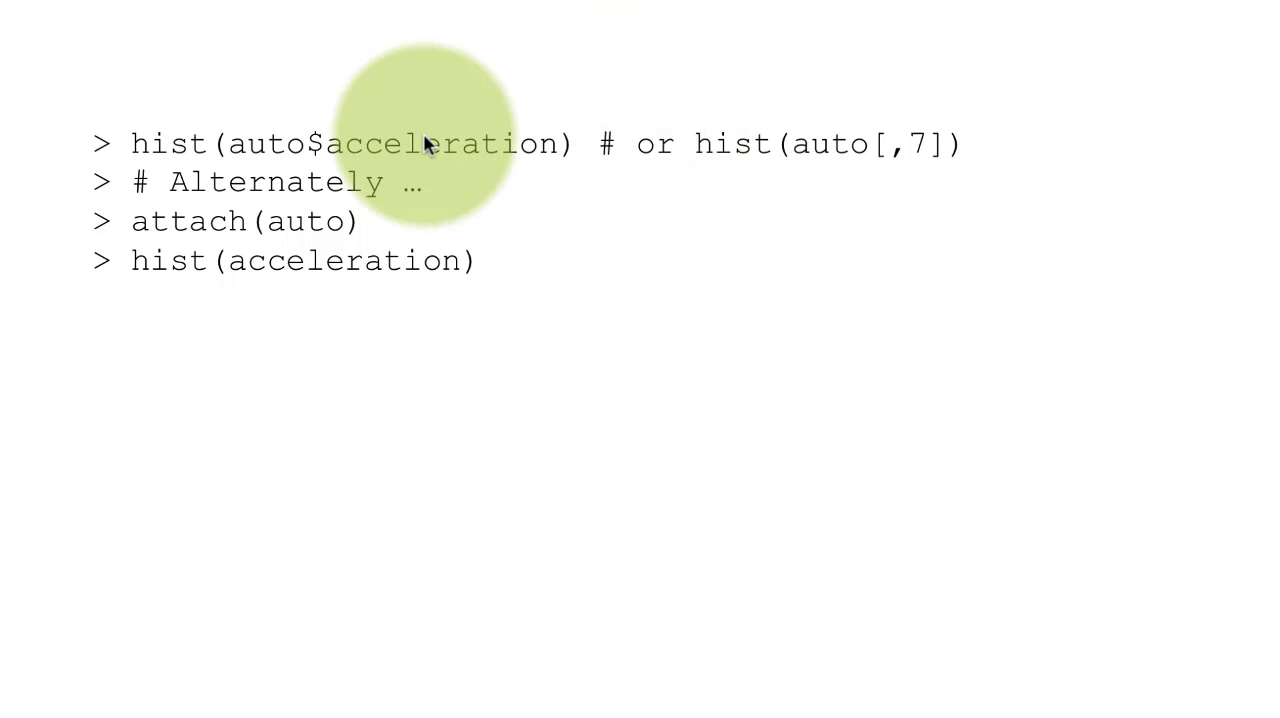
mouse_move(660, 548)
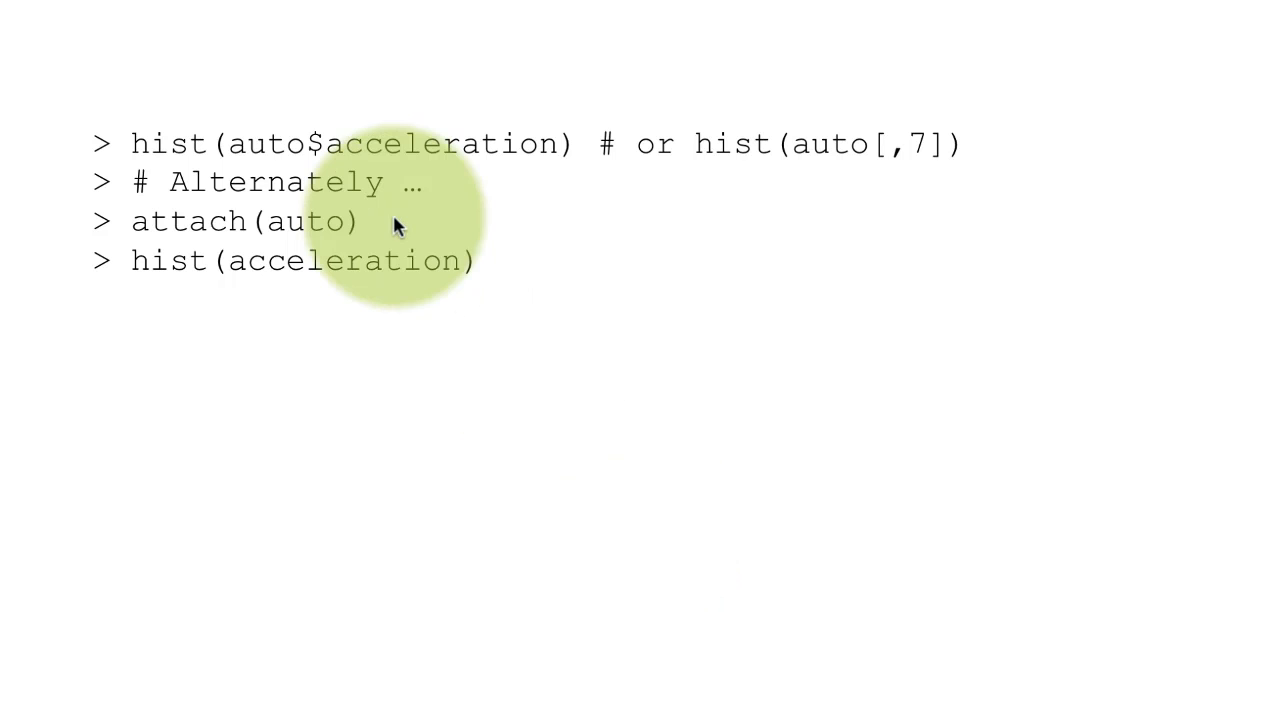
mouse_move(545, 260)
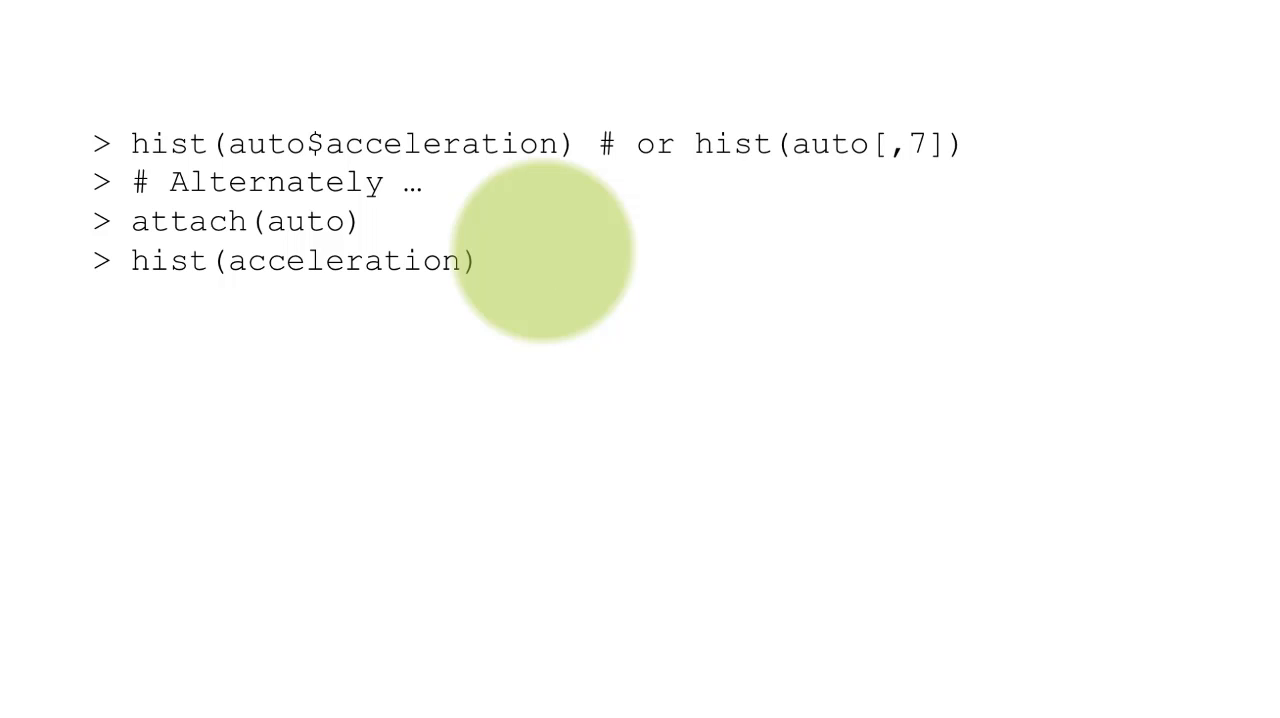
mouse_move(185, 150)
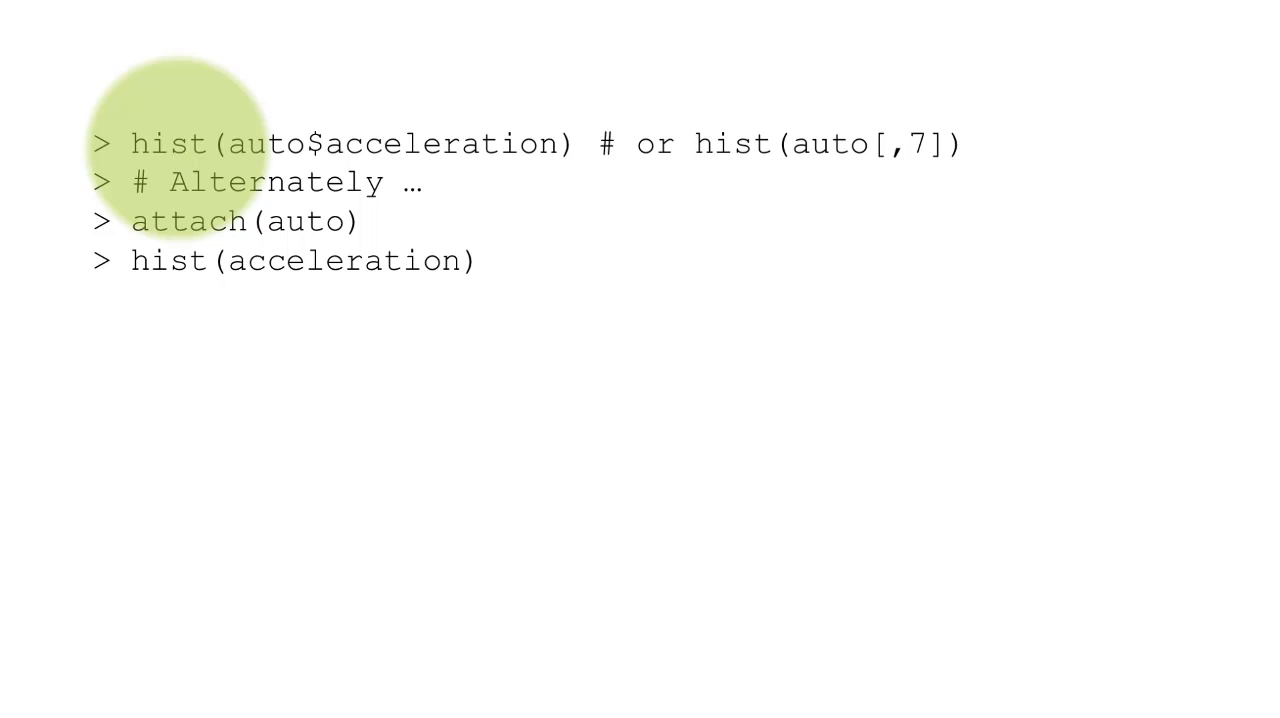
mouse_move(10, 240)
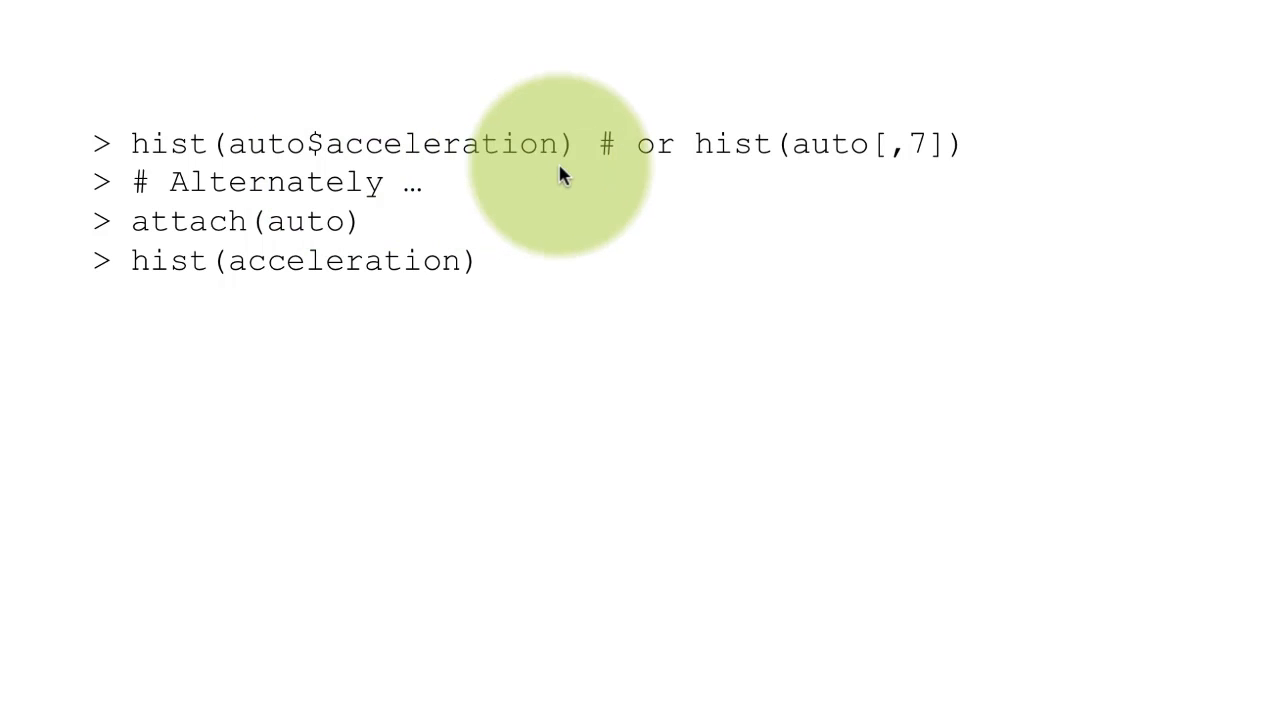
mouse_move(280, 155)
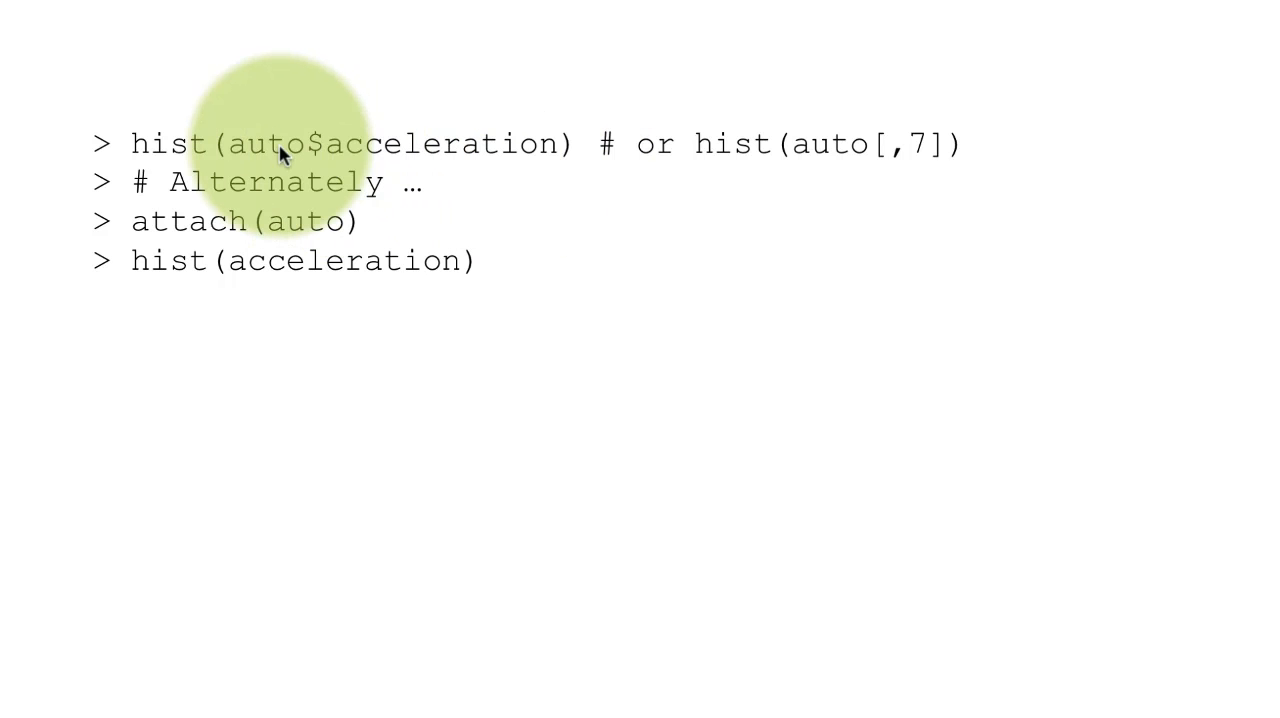
mouse_move(512, 172)
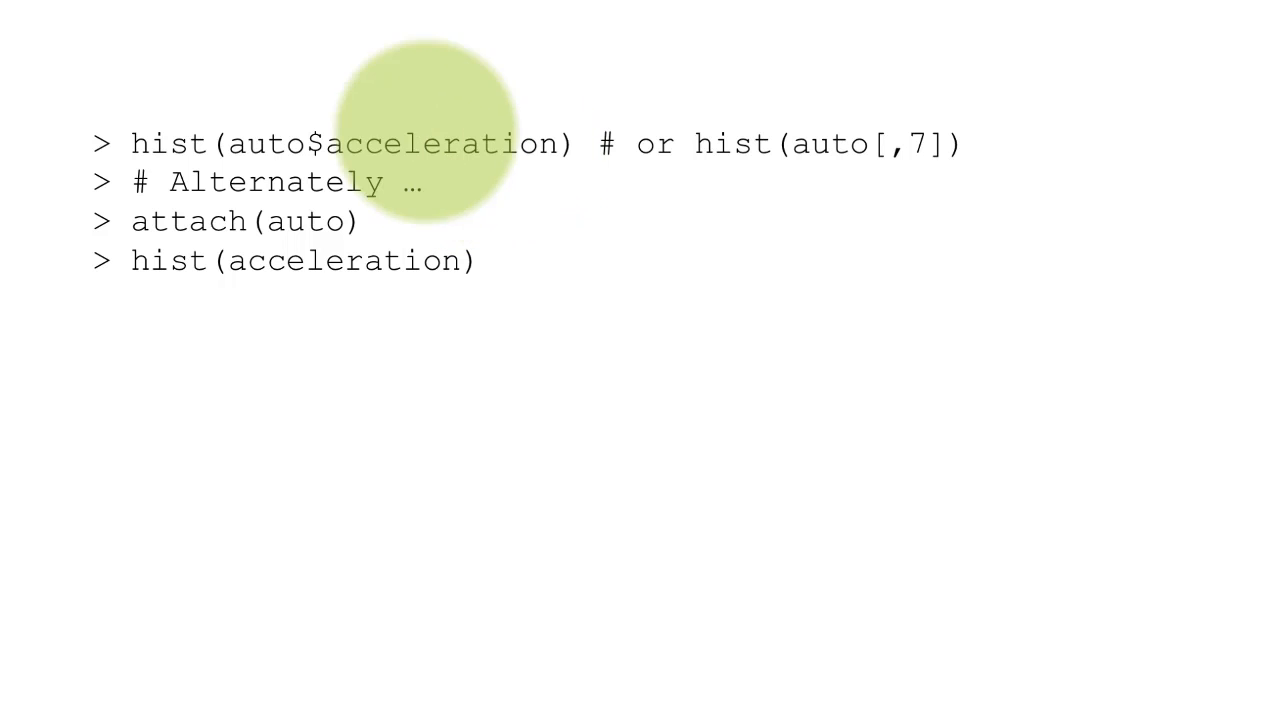
mouse_move(265, 145)
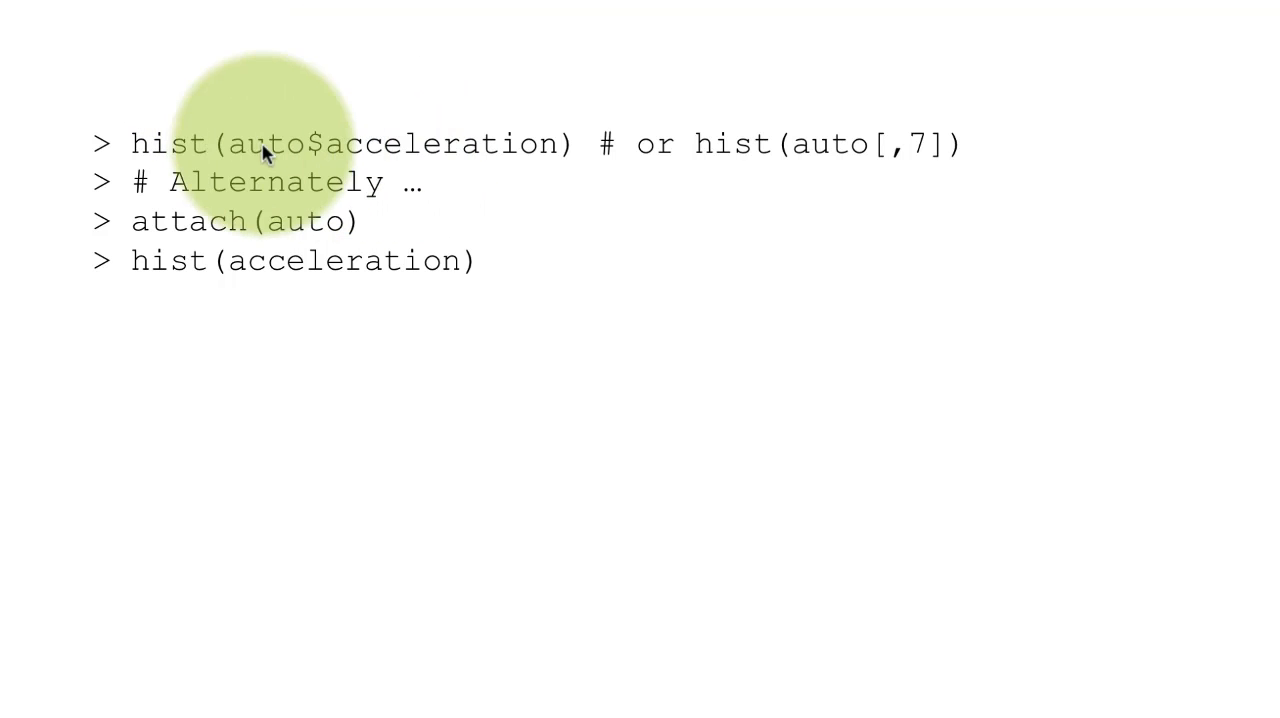
mouse_move(428, 130)
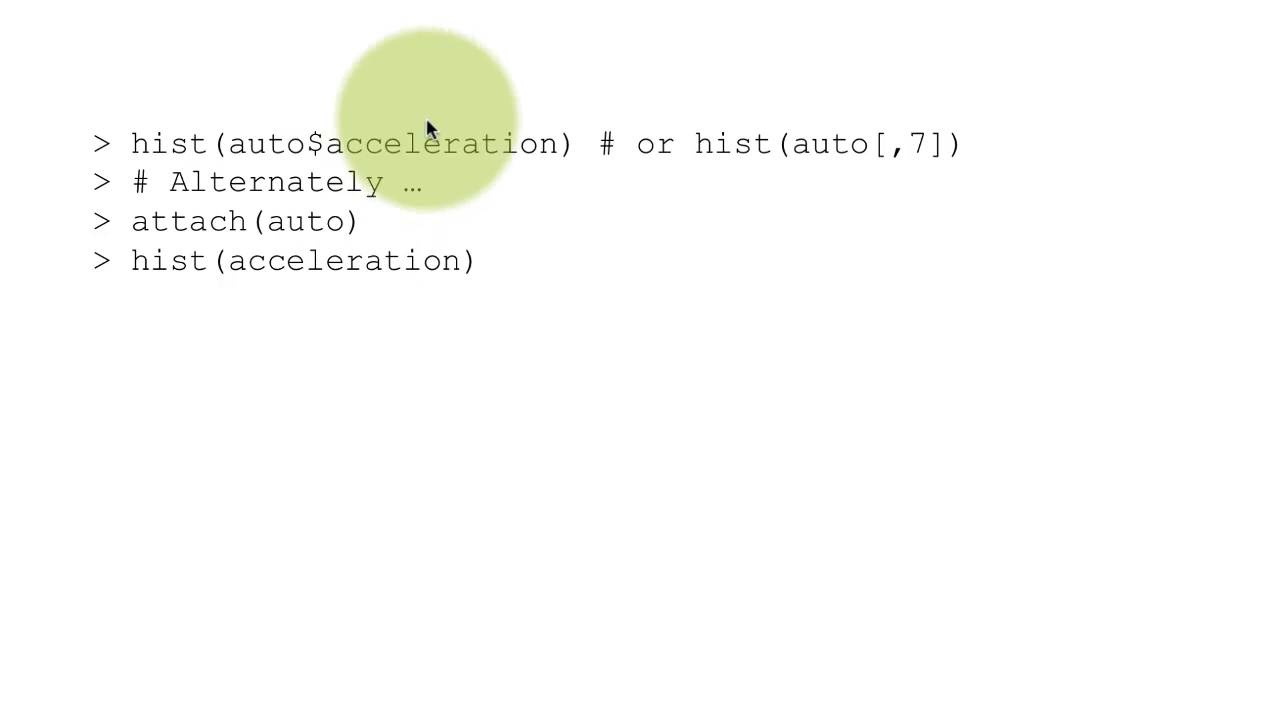
mouse_move(520, 203)
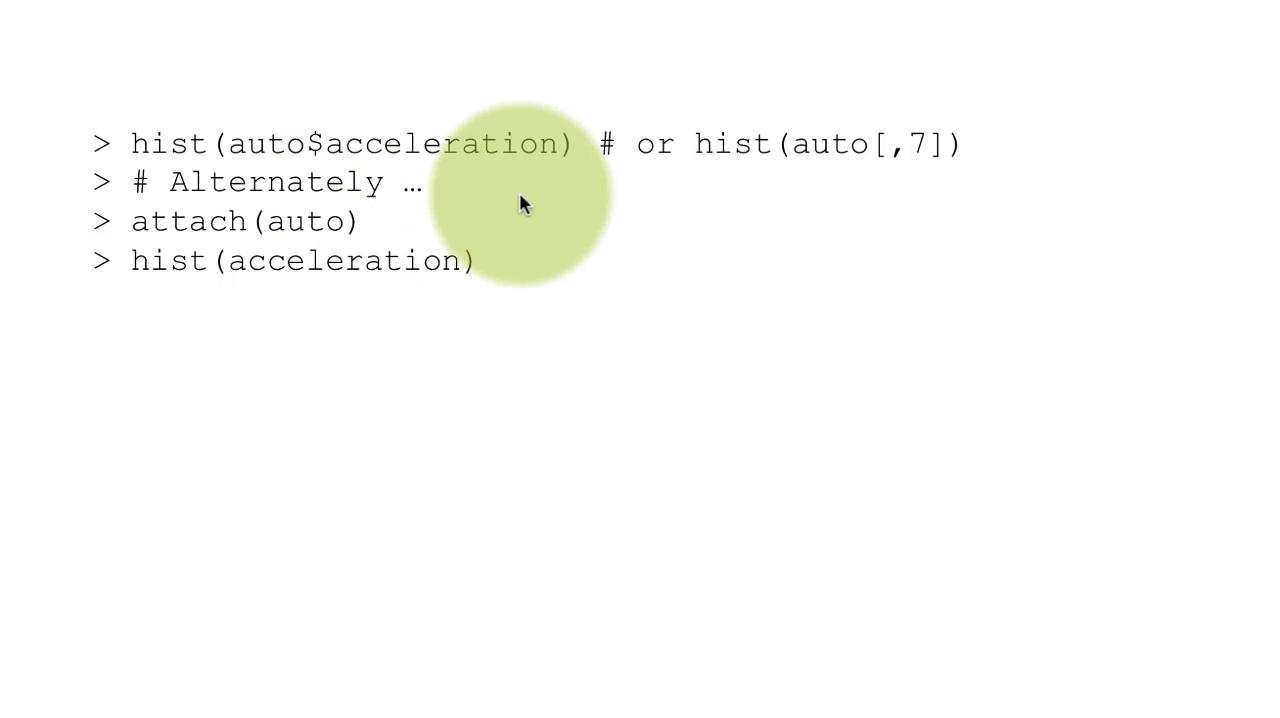
mouse_move(865, 160)
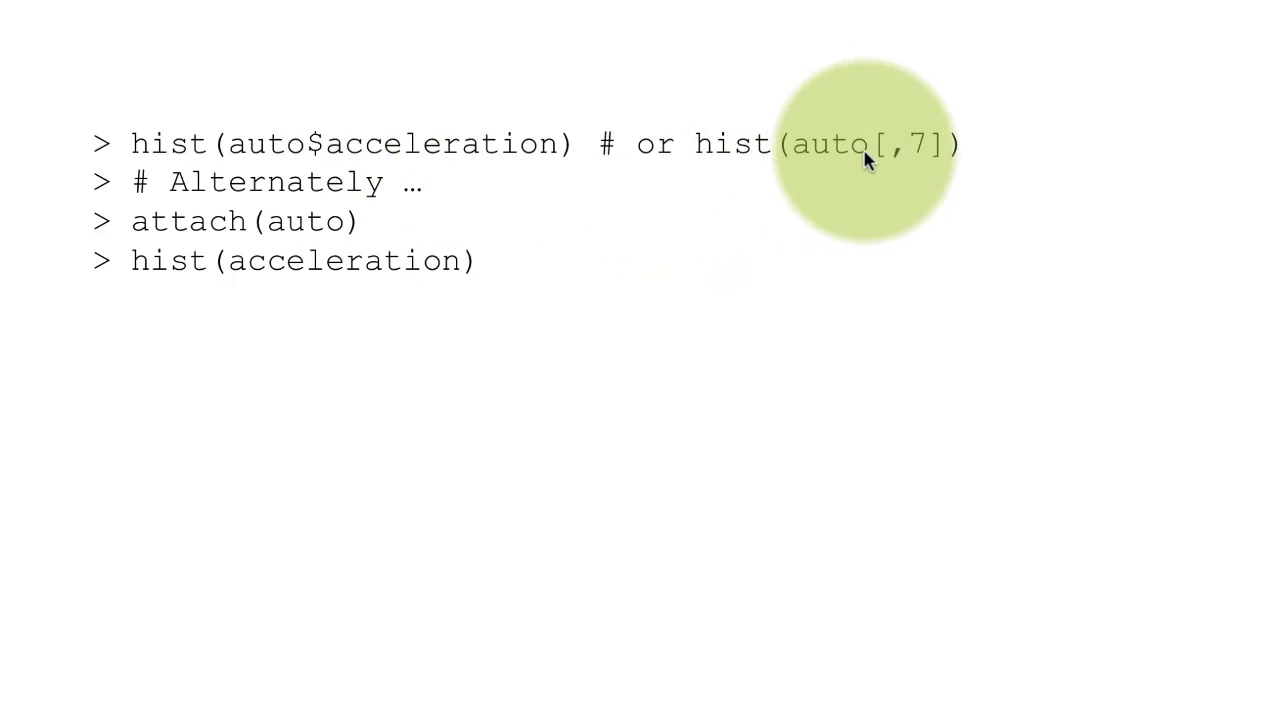
mouse_move(430, 168)
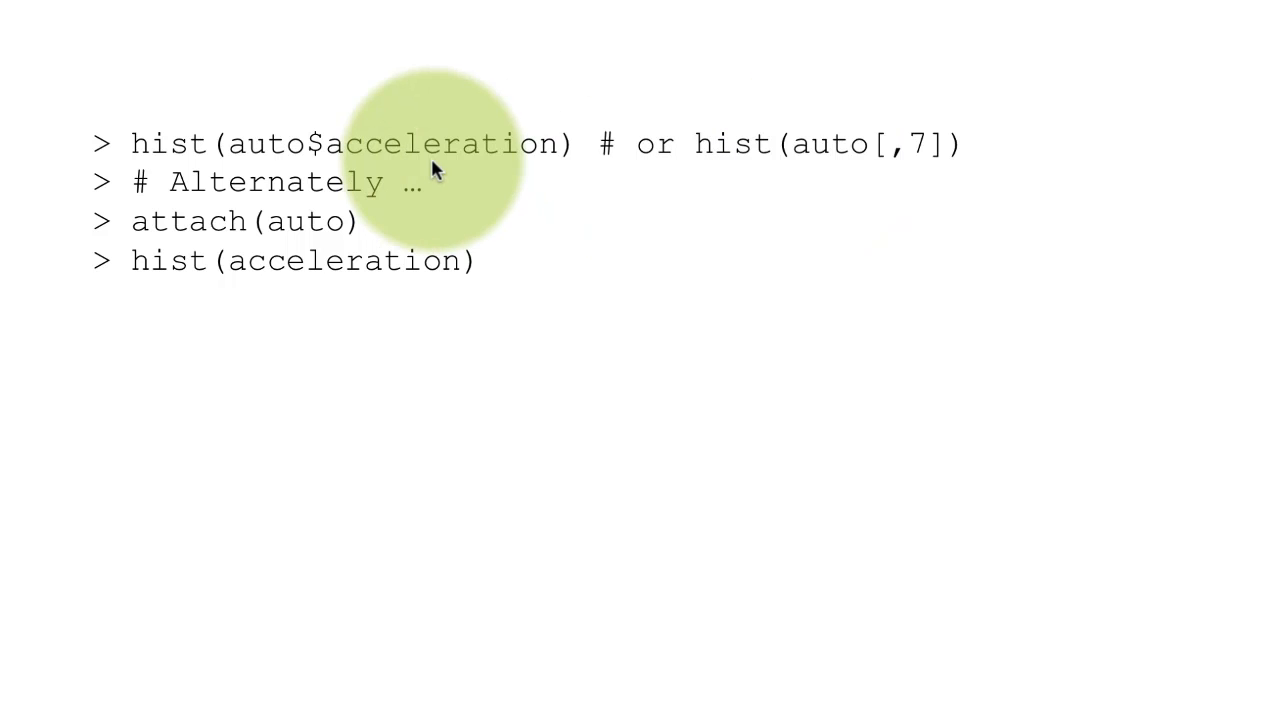
mouse_move(938, 155)
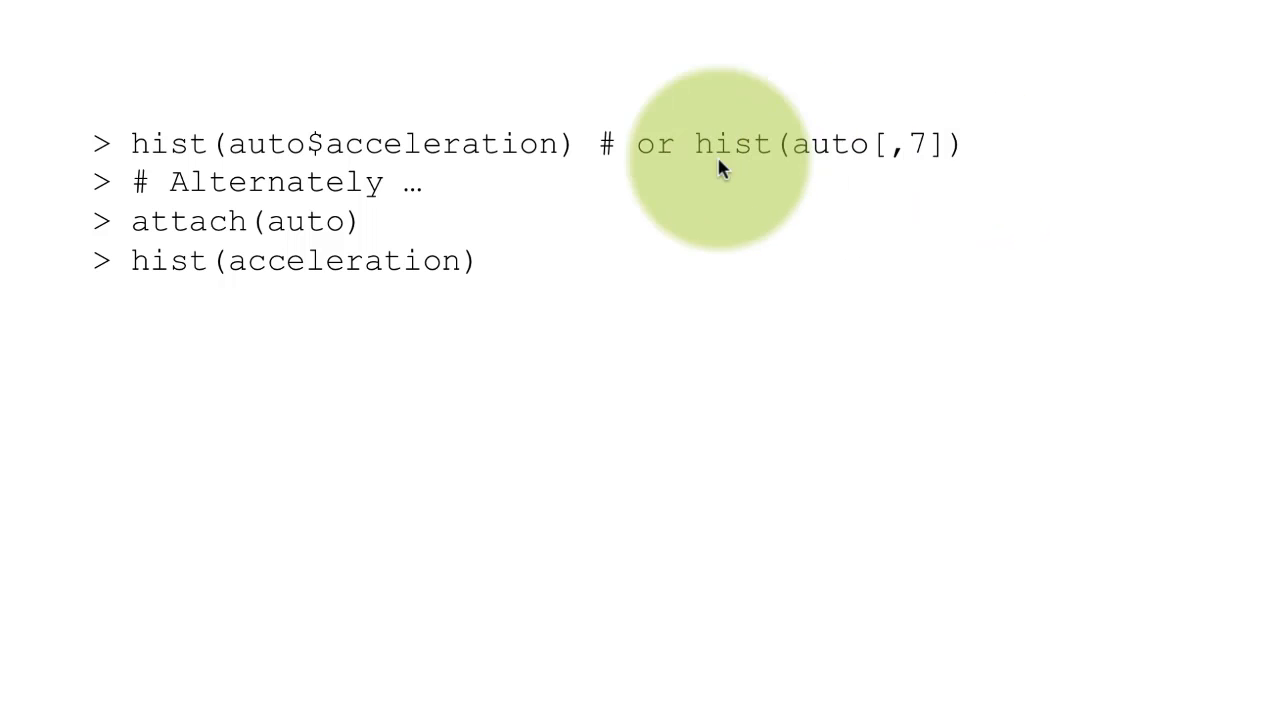
mouse_move(405, 165)
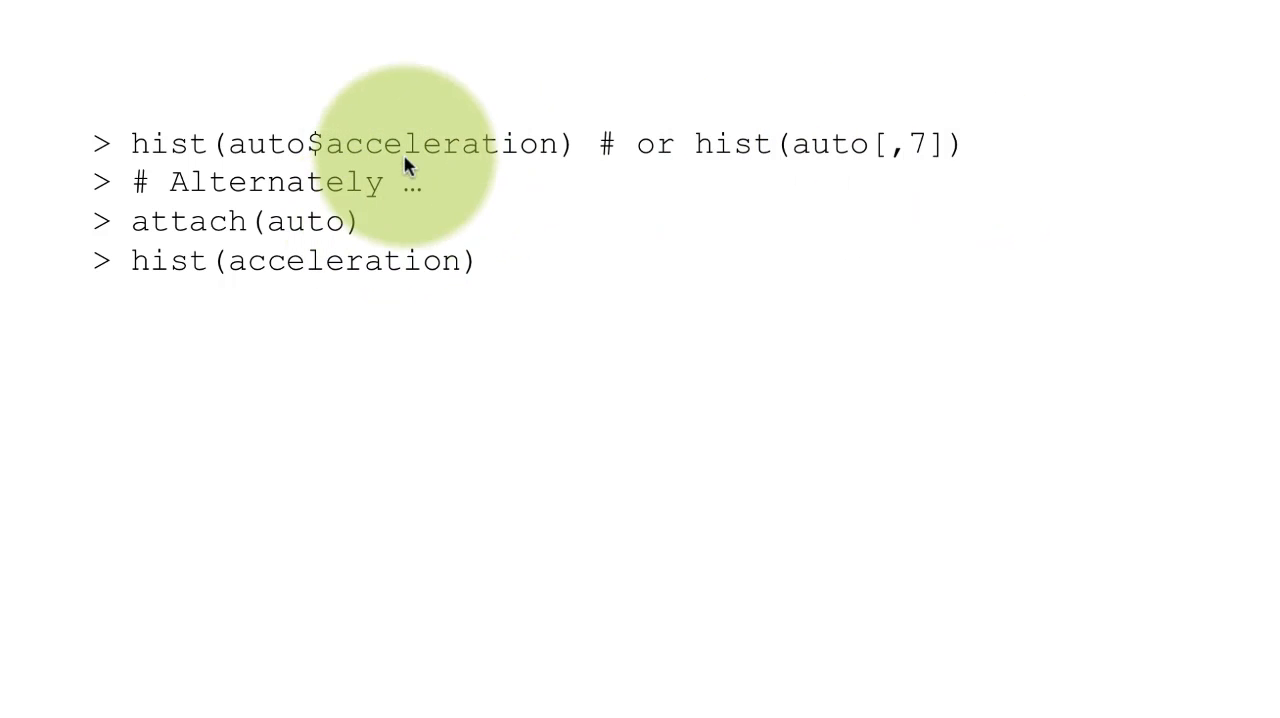
mouse_move(270, 135)
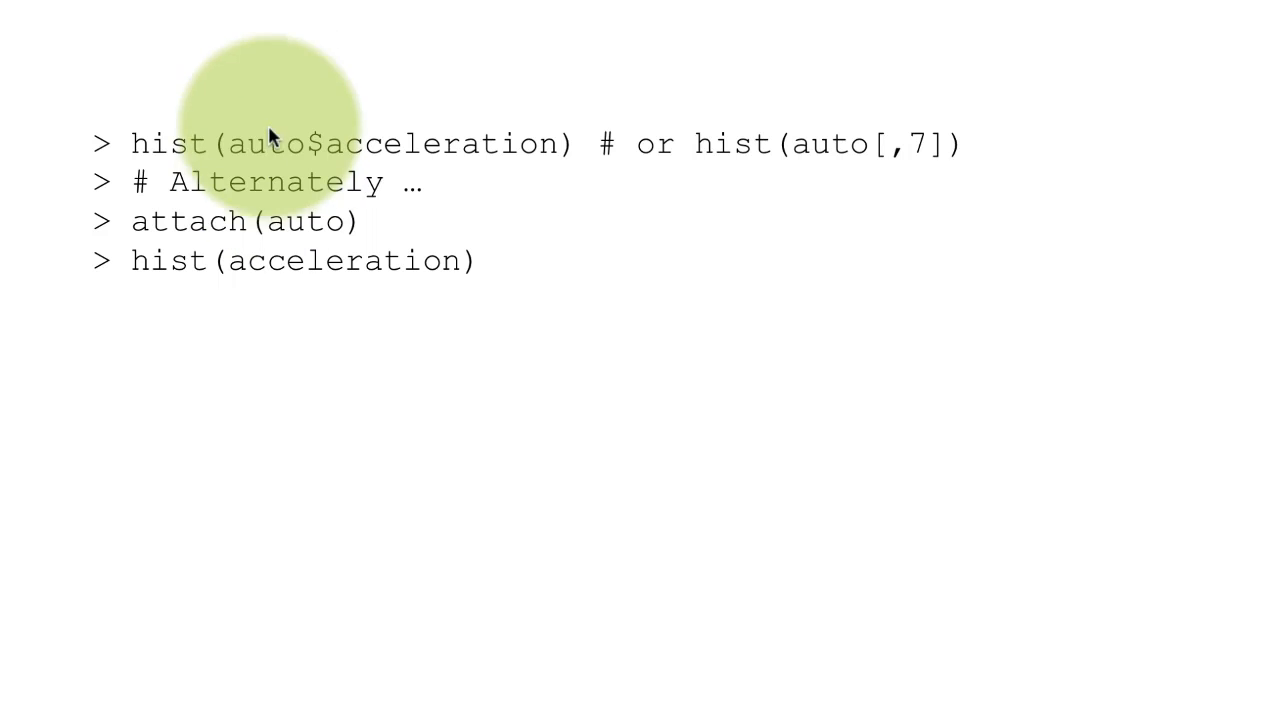
mouse_move(365, 232)
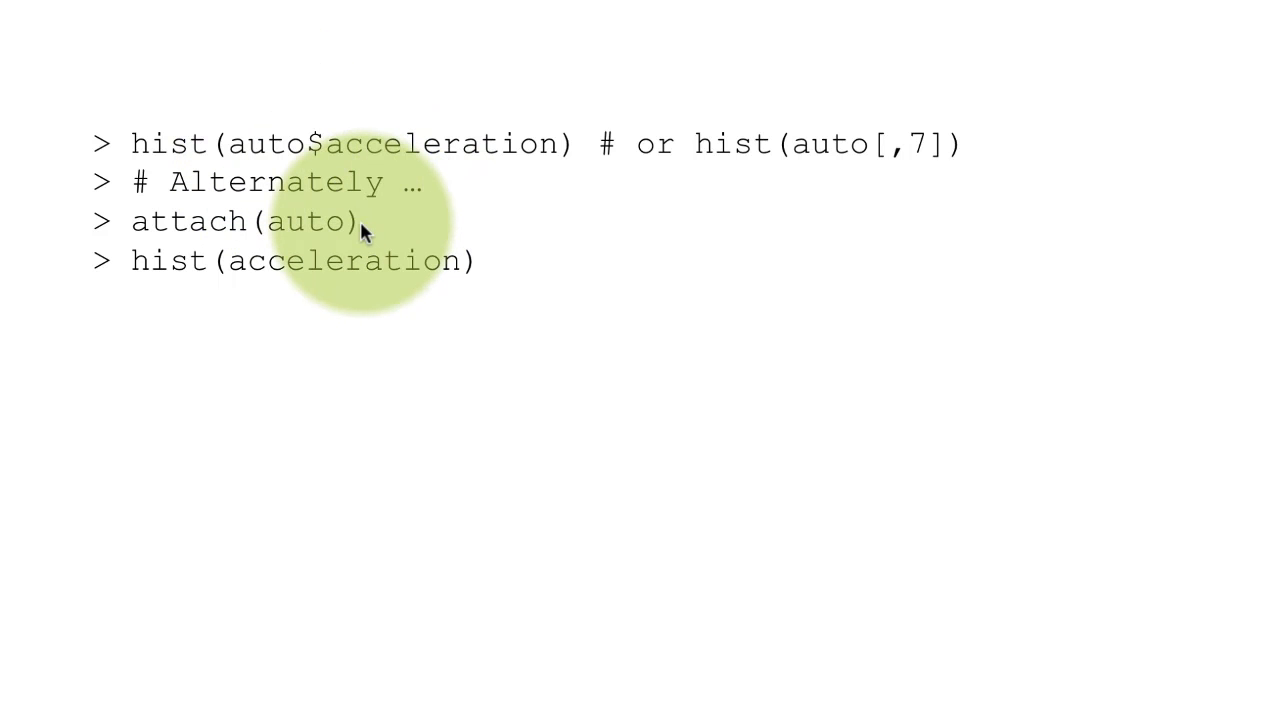
mouse_move(230, 238)
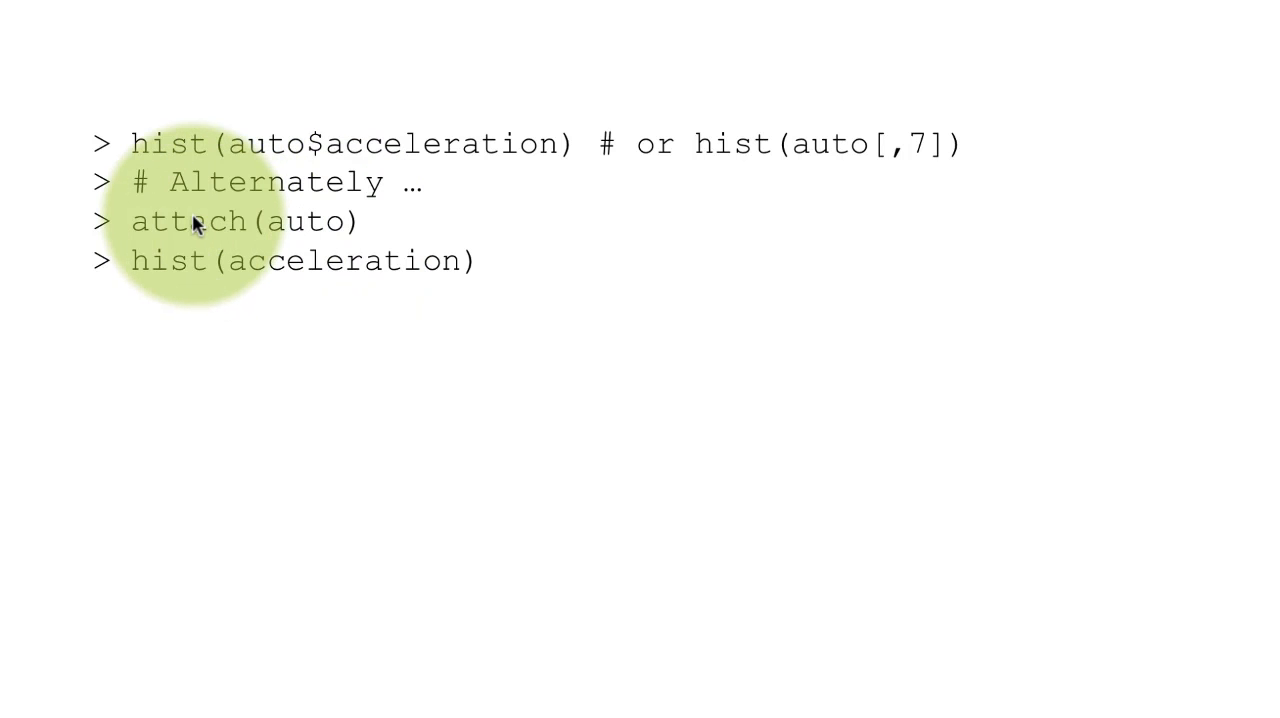
mouse_move(375, 445)
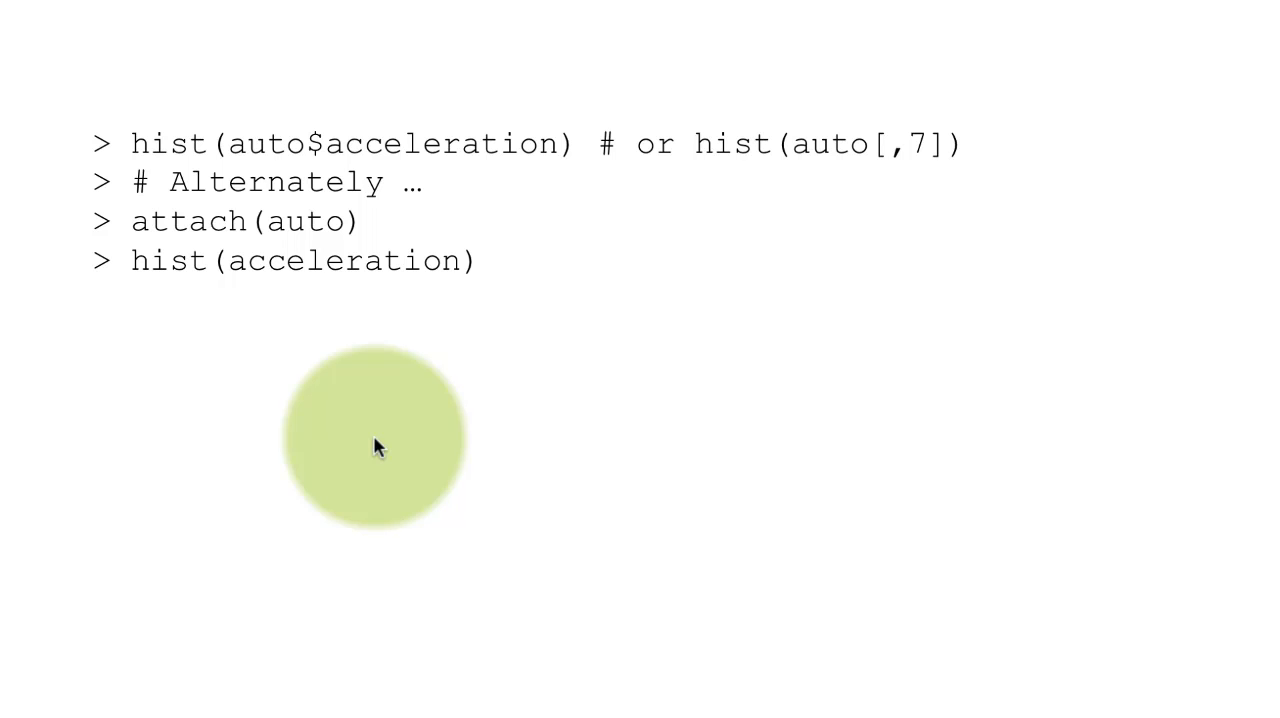
mouse_move(190, 220)
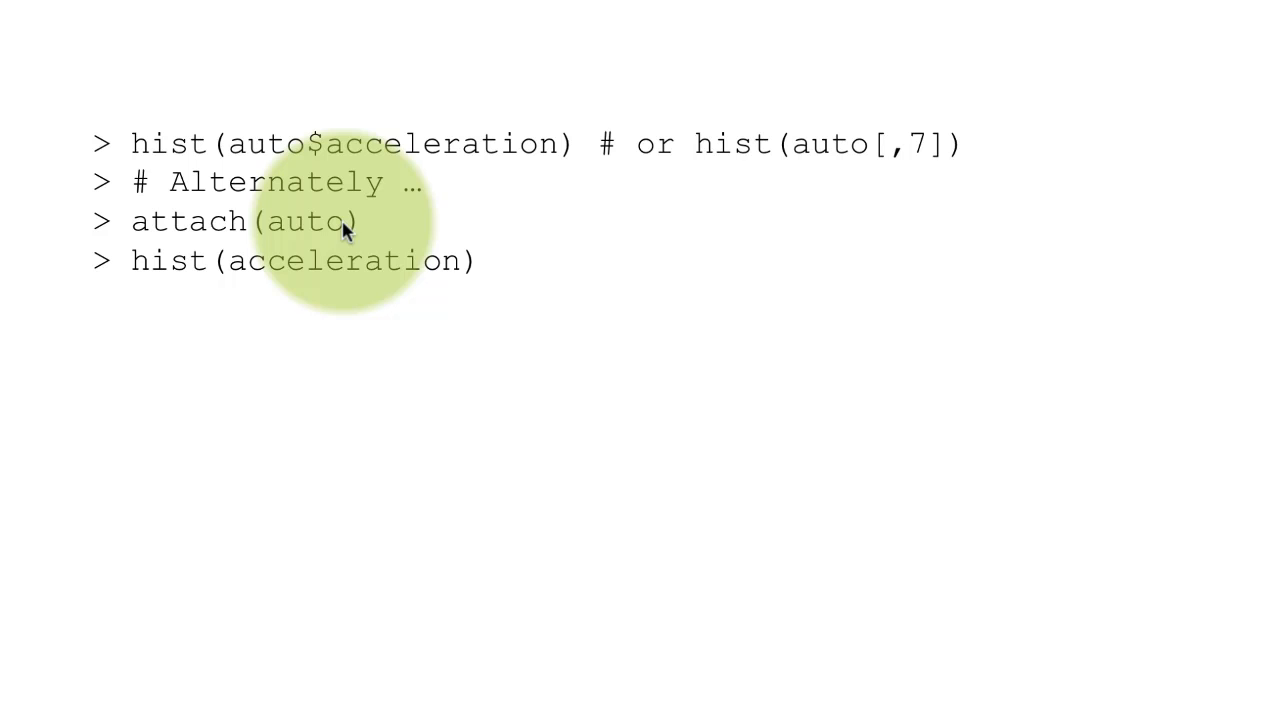
mouse_move(330, 230)
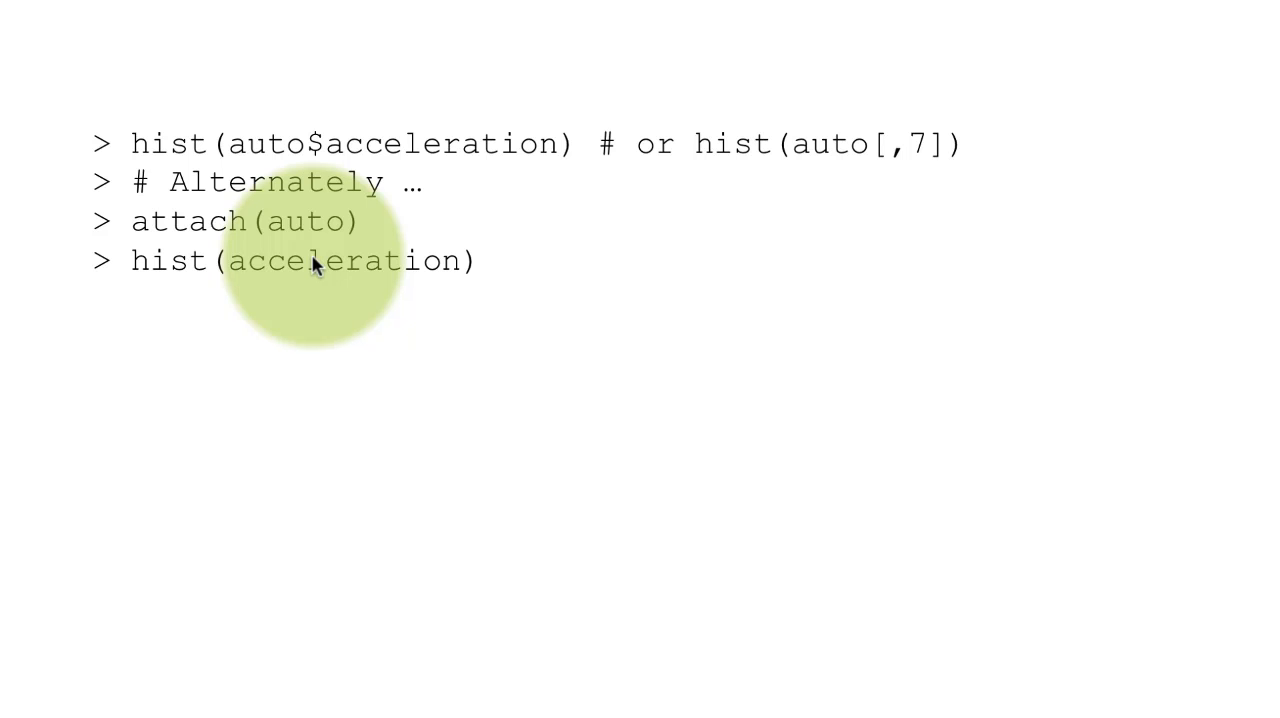
mouse_move(137, 310)
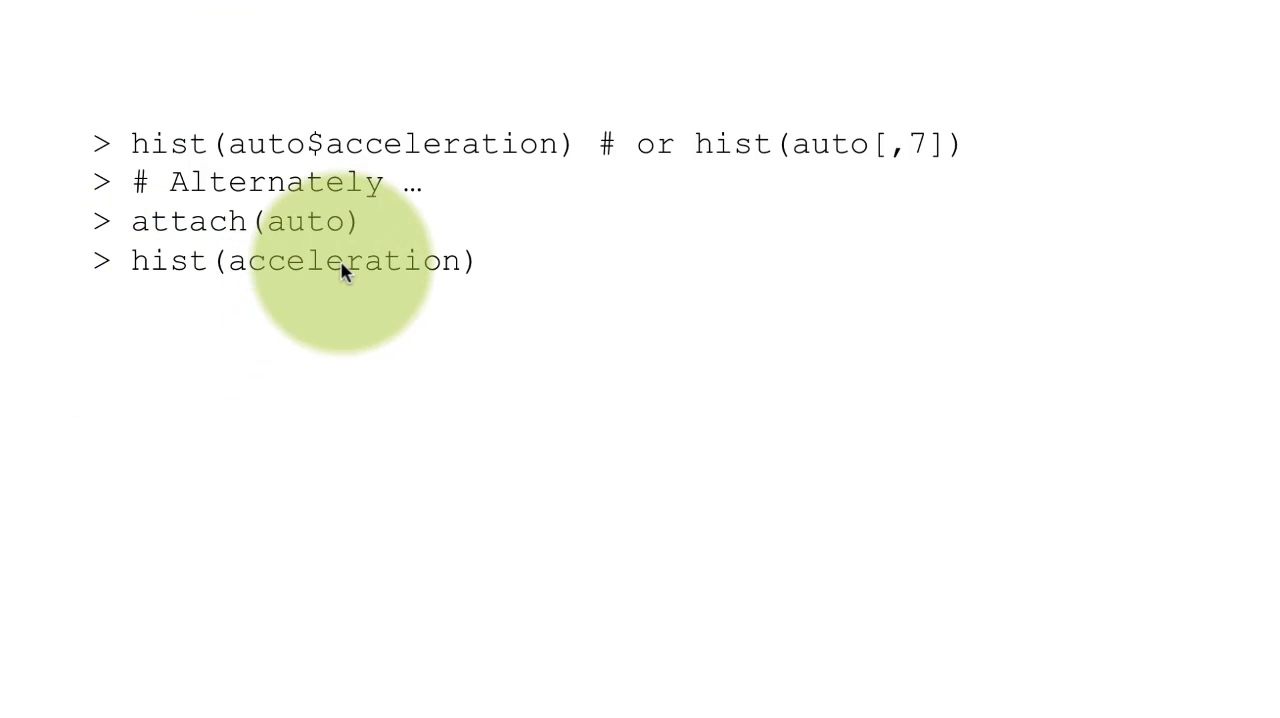
mouse_move(290, 225)
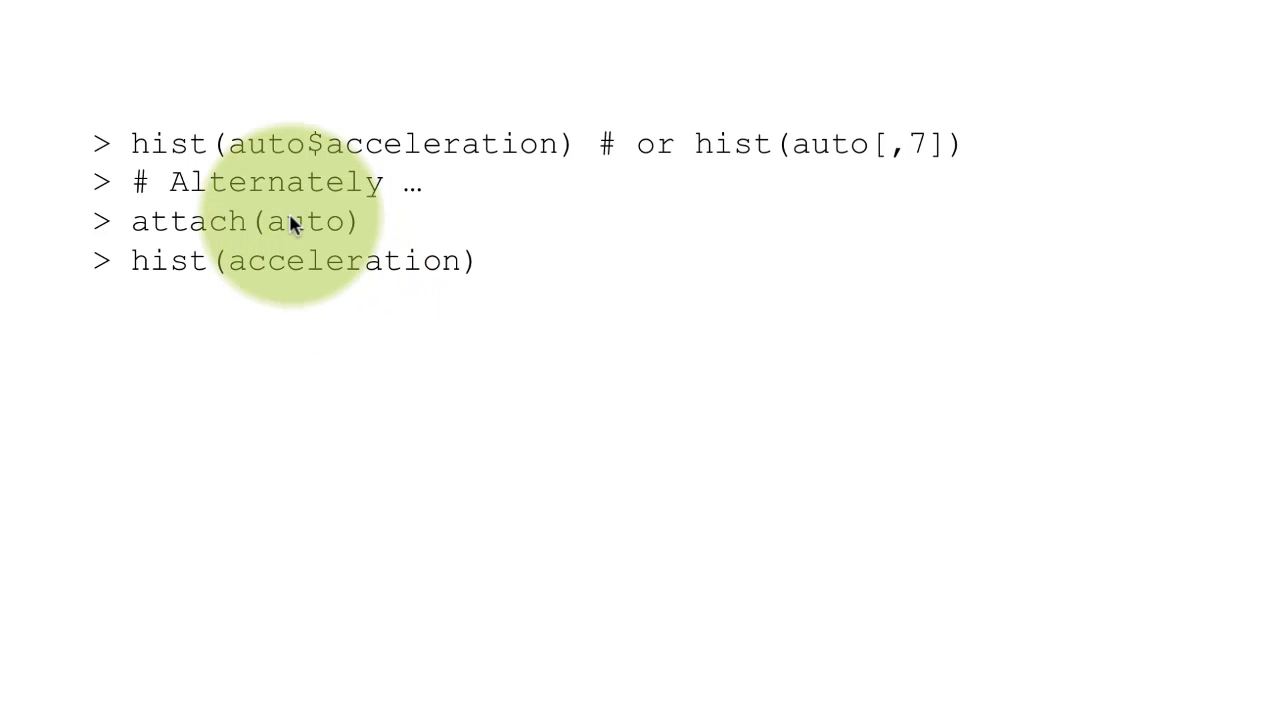
mouse_move(310, 278)
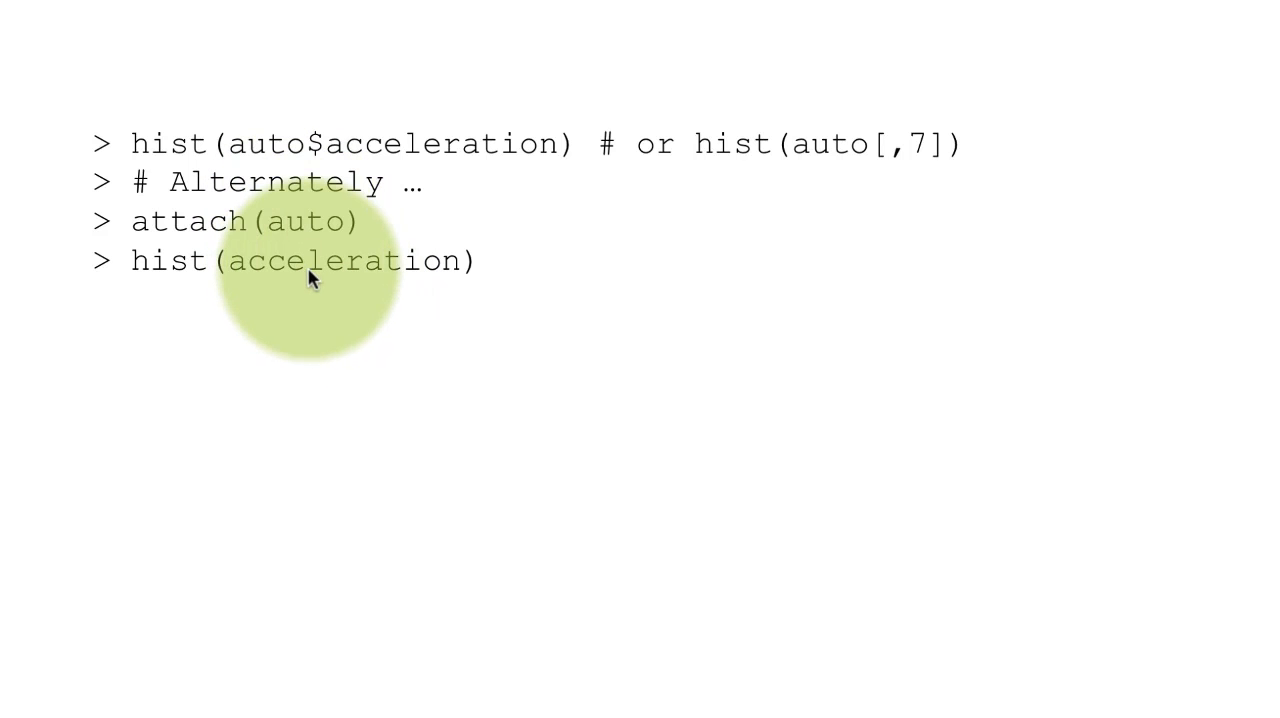
mouse_move(350, 283)
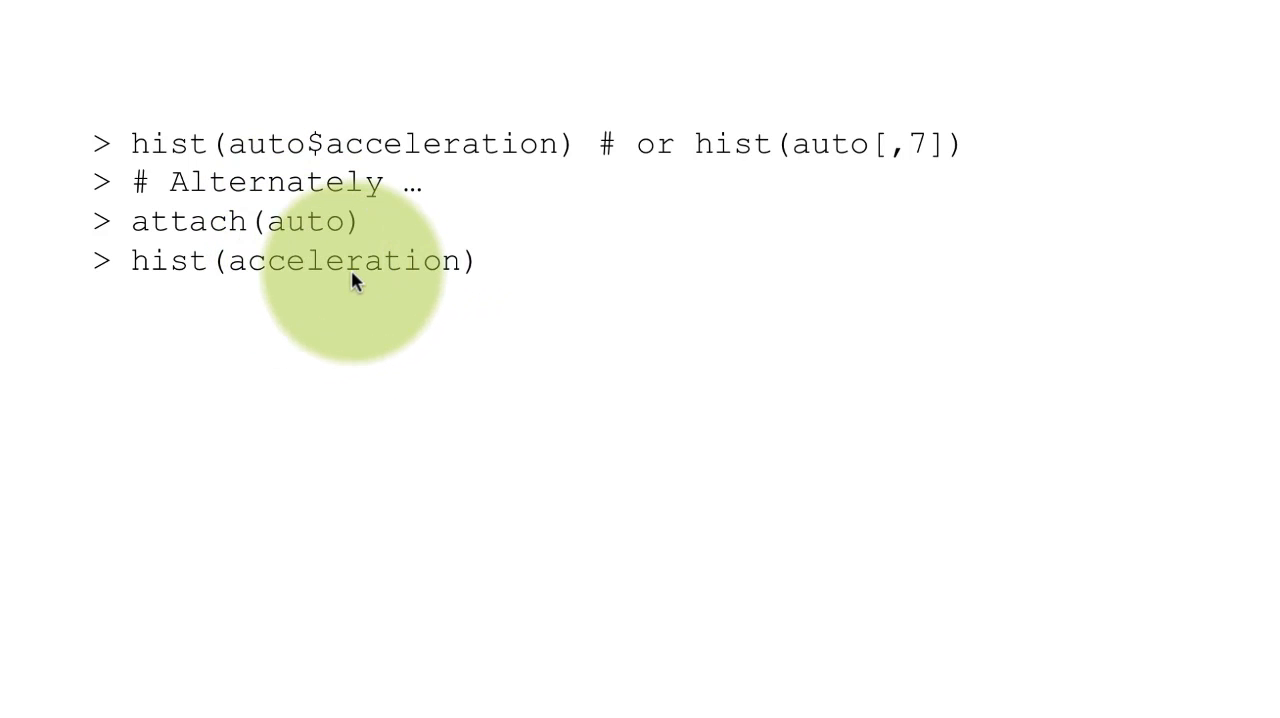
mouse_move(320, 225)
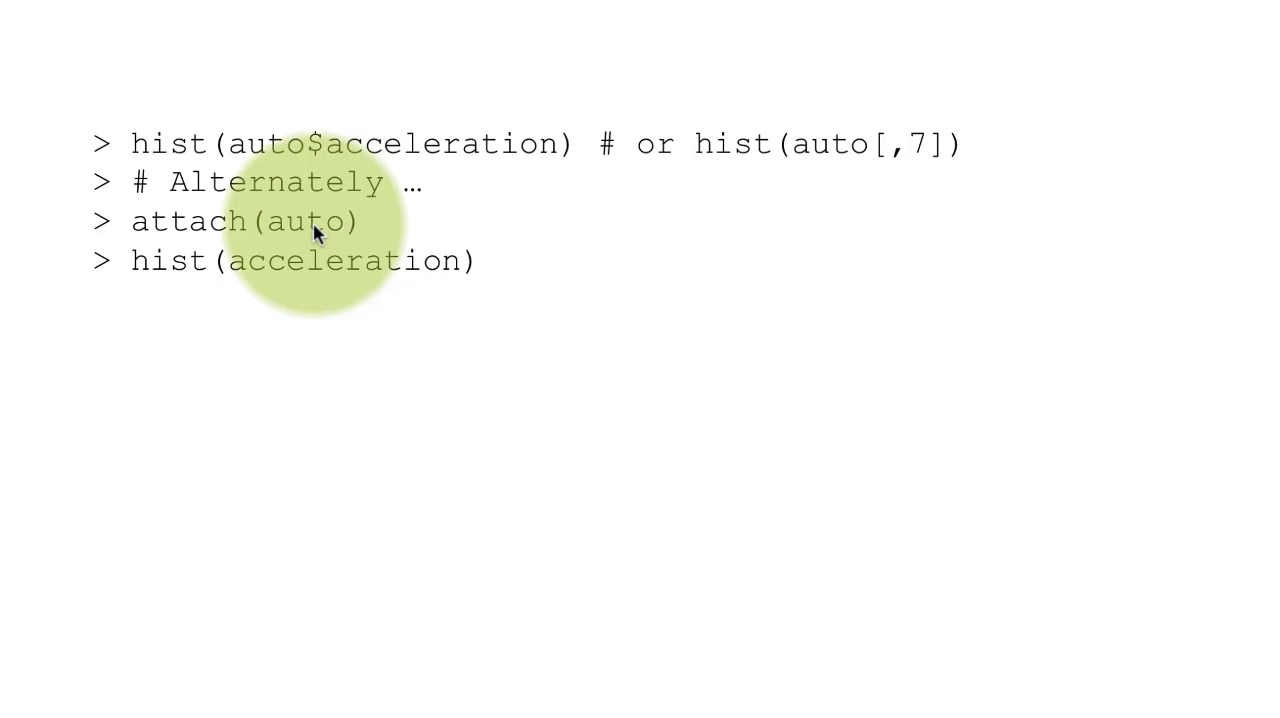
mouse_move(352, 277)
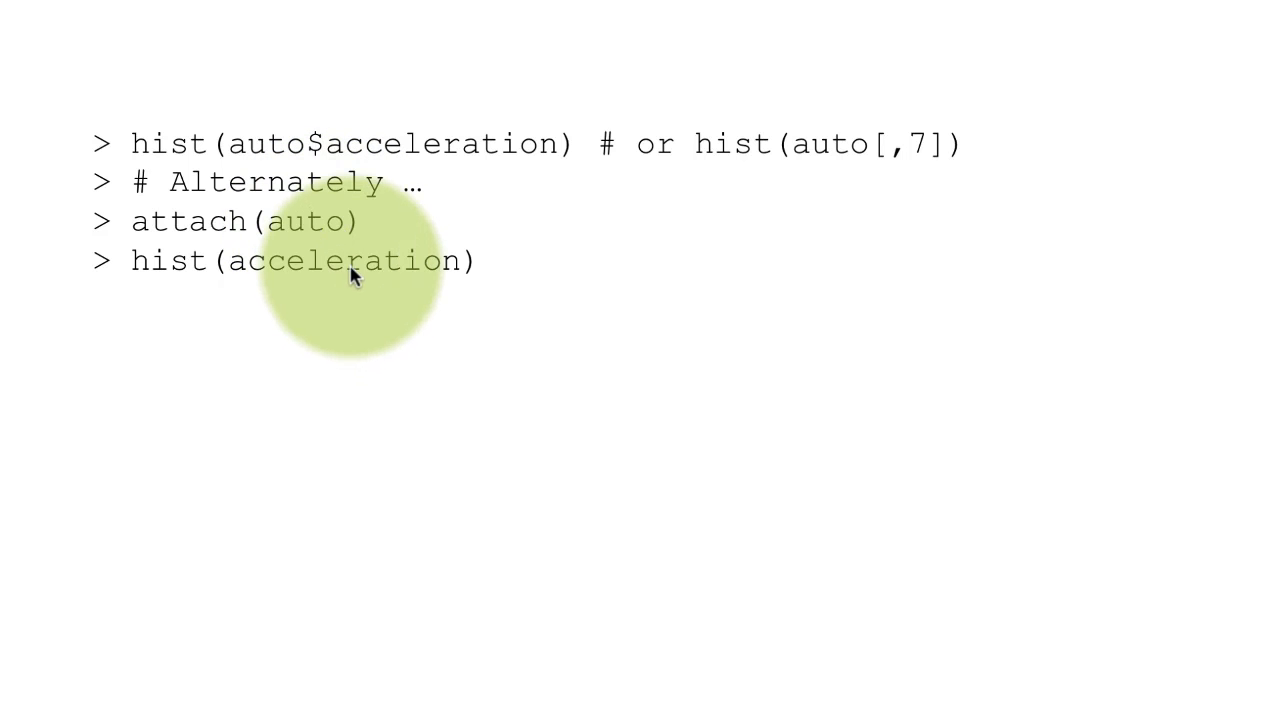
mouse_move(460, 280)
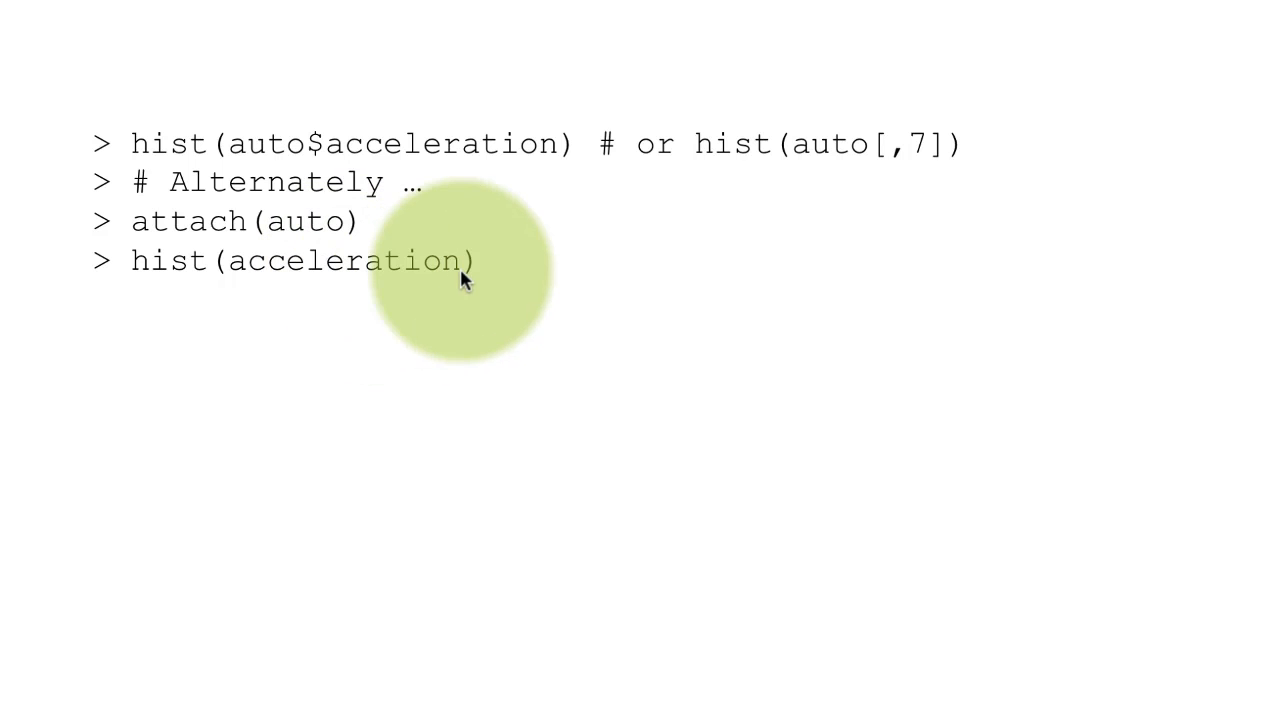
mouse_move(210, 233)
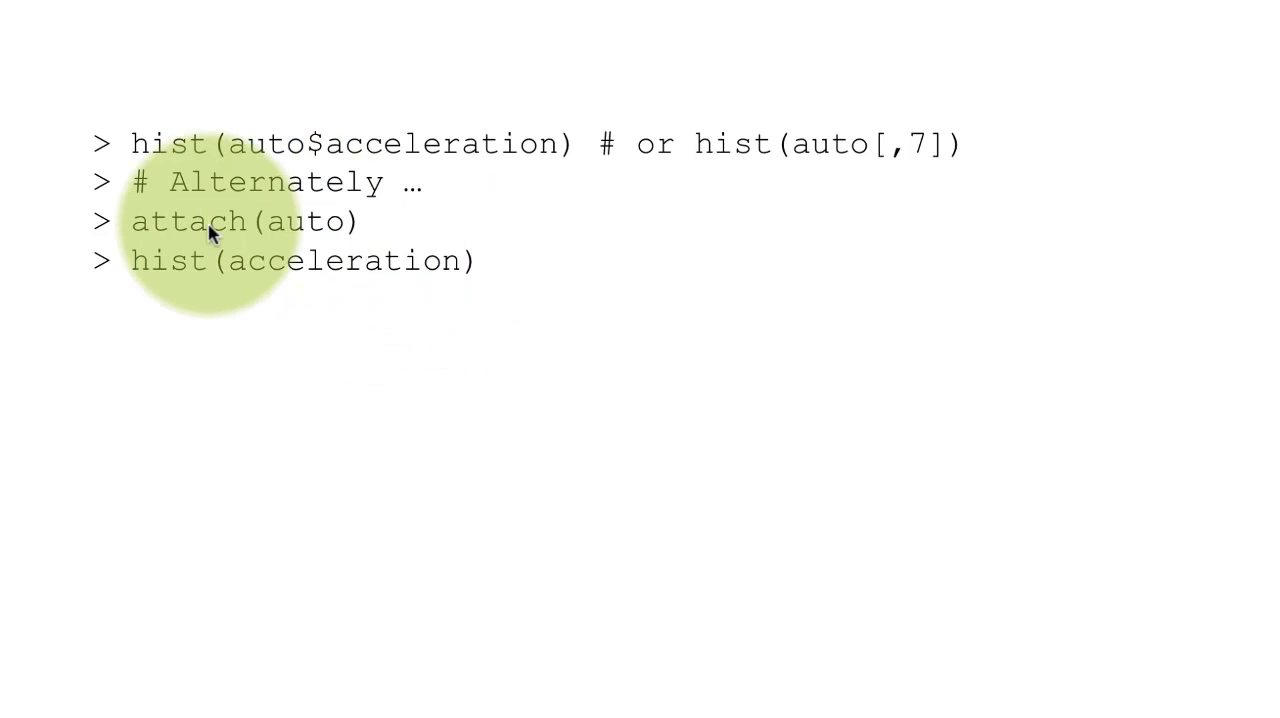
mouse_move(397, 367)
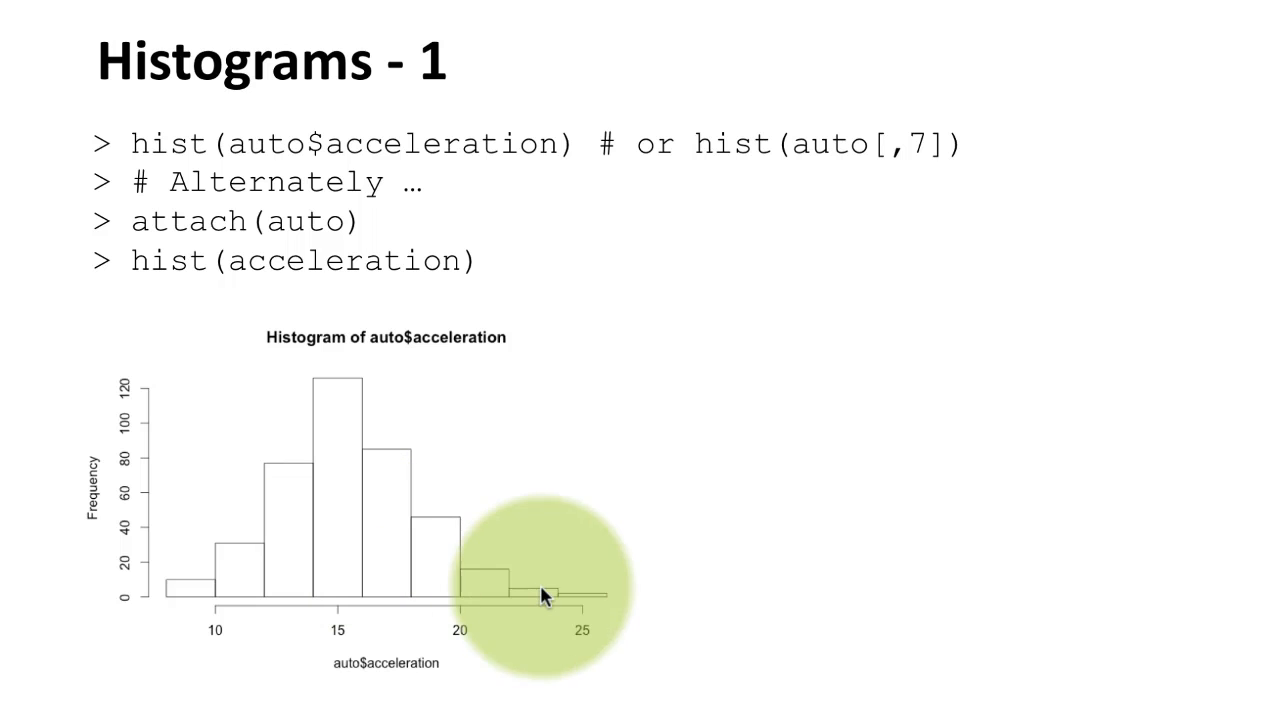
mouse_move(490, 678)
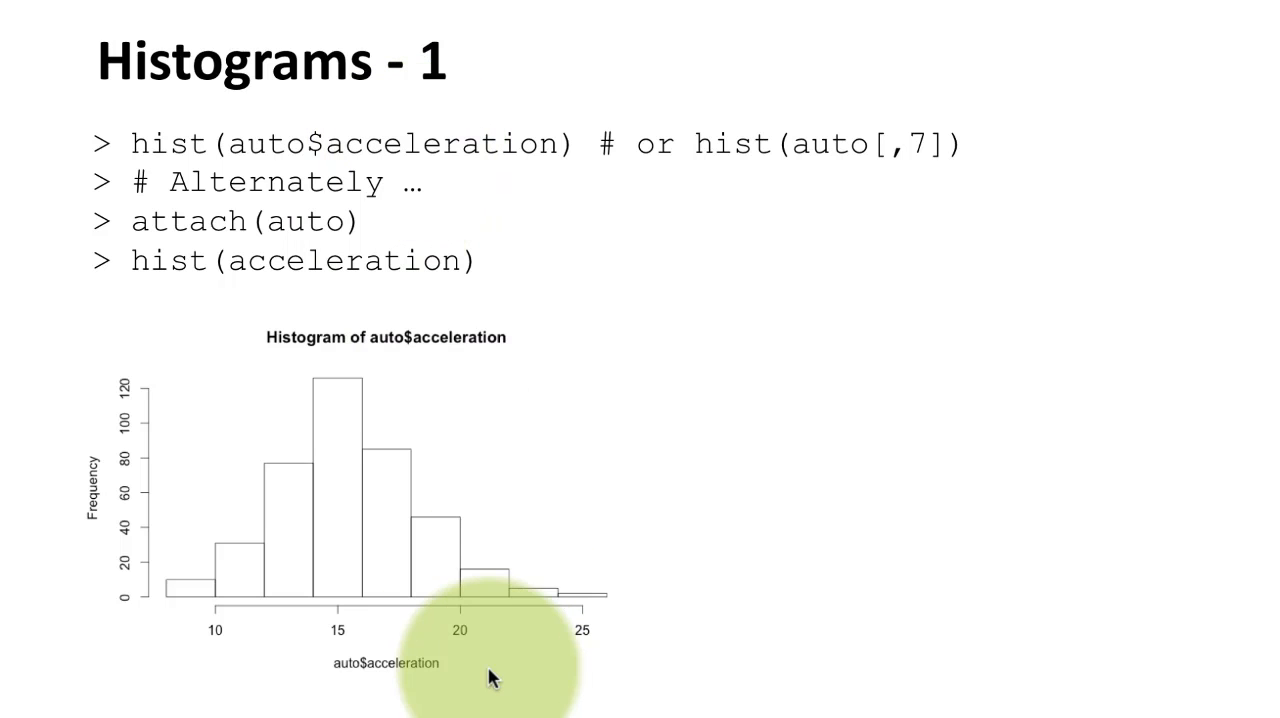
mouse_move(322, 683)
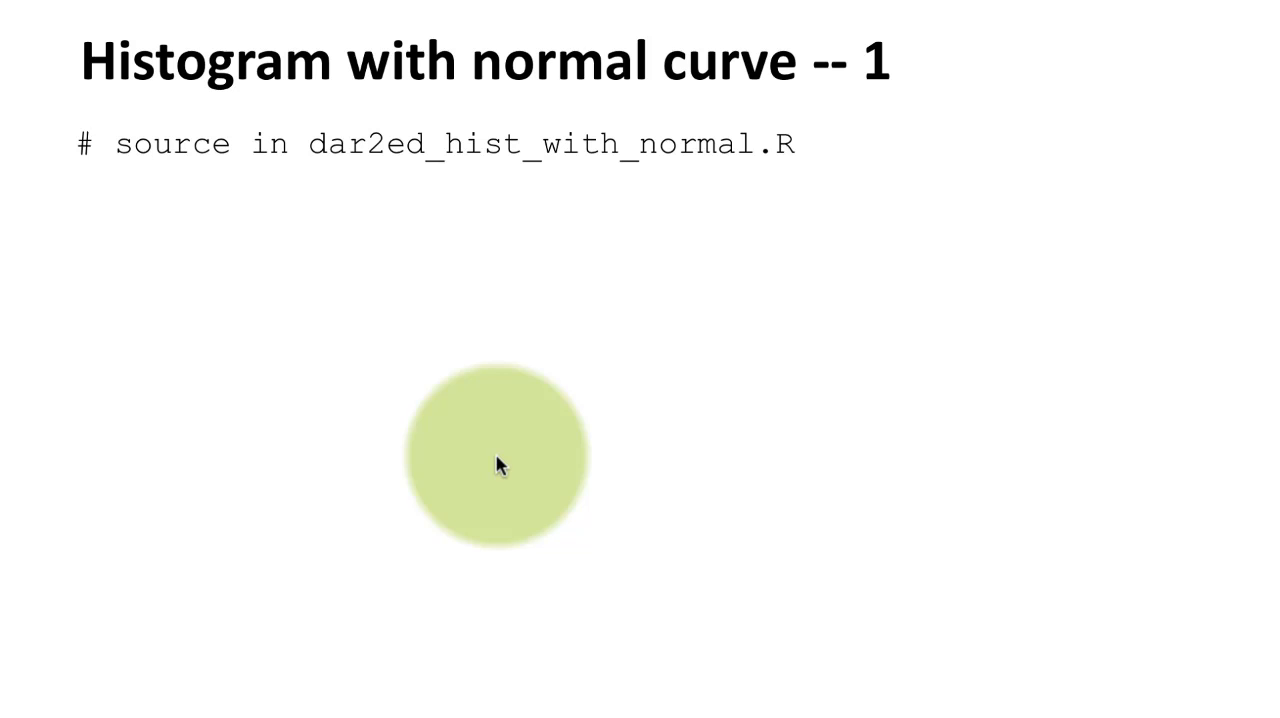
mouse_move(868, 435)
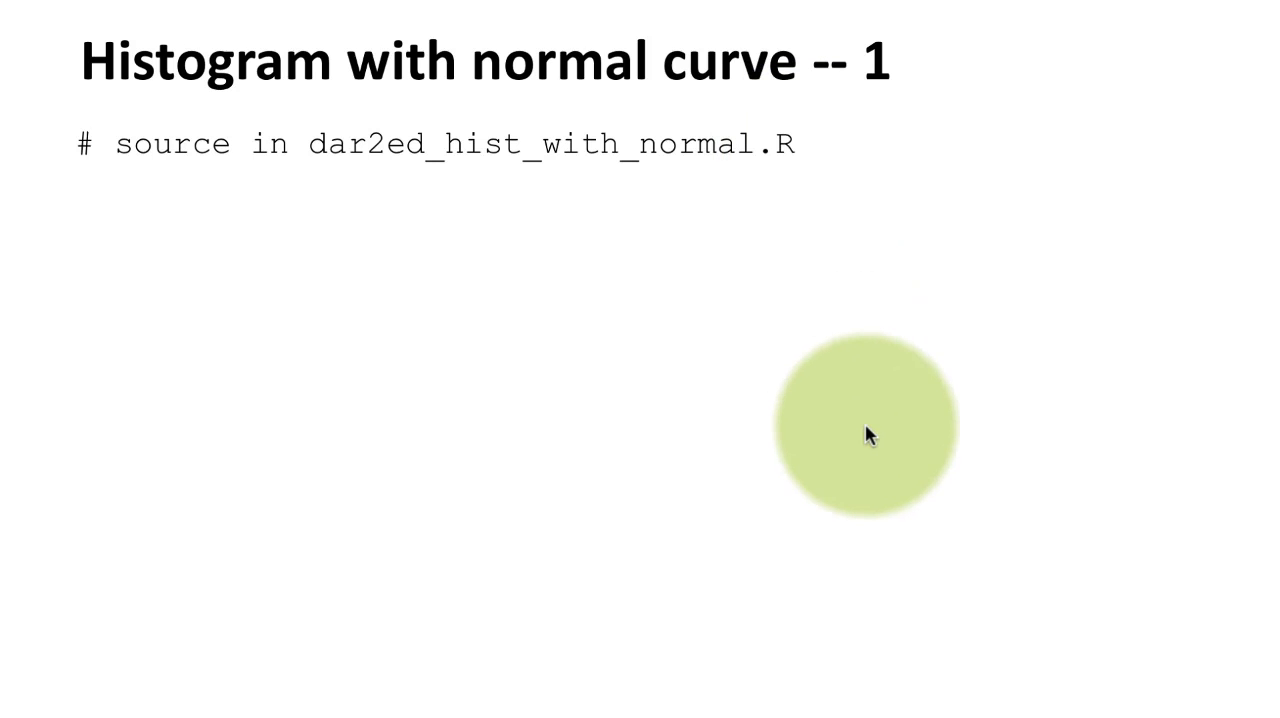